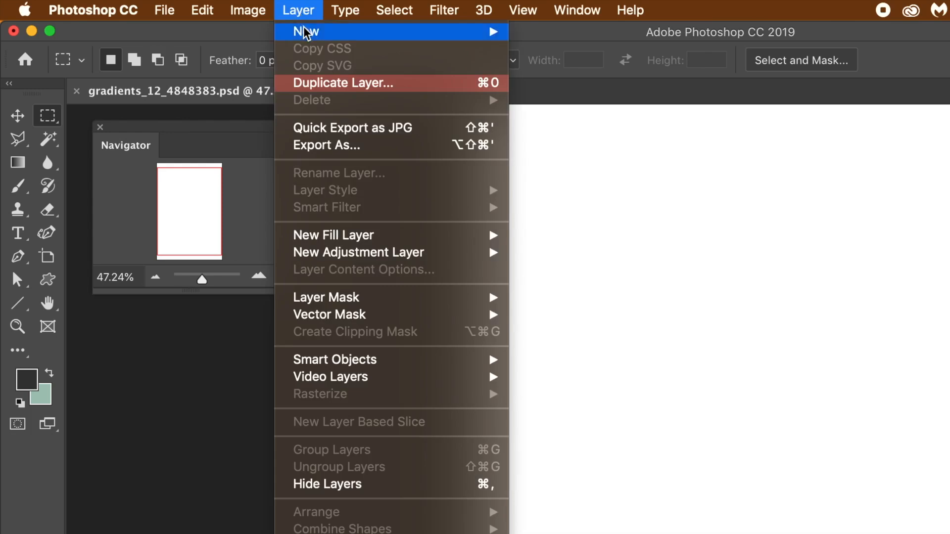
Step: Add a new empty layer named Layer 1 above the white Background
click(558, 46)
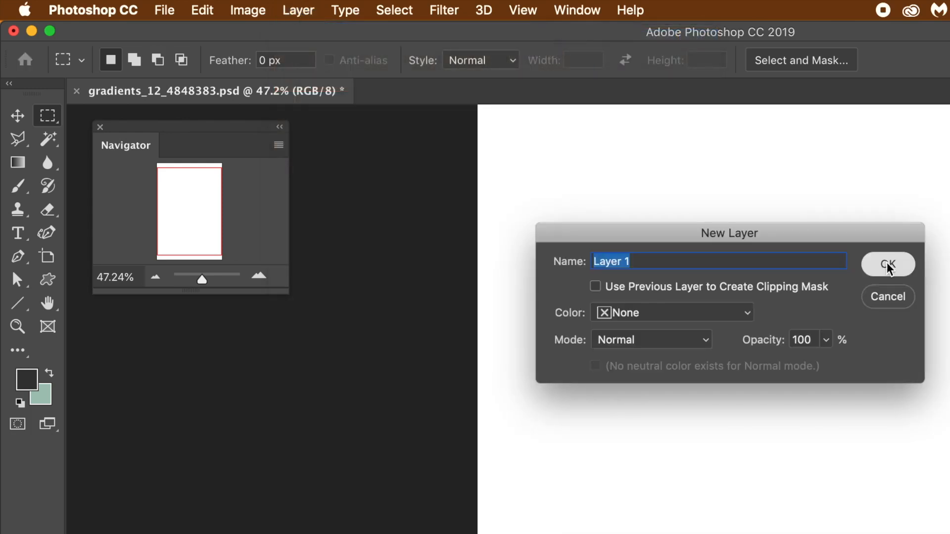
click(887, 264)
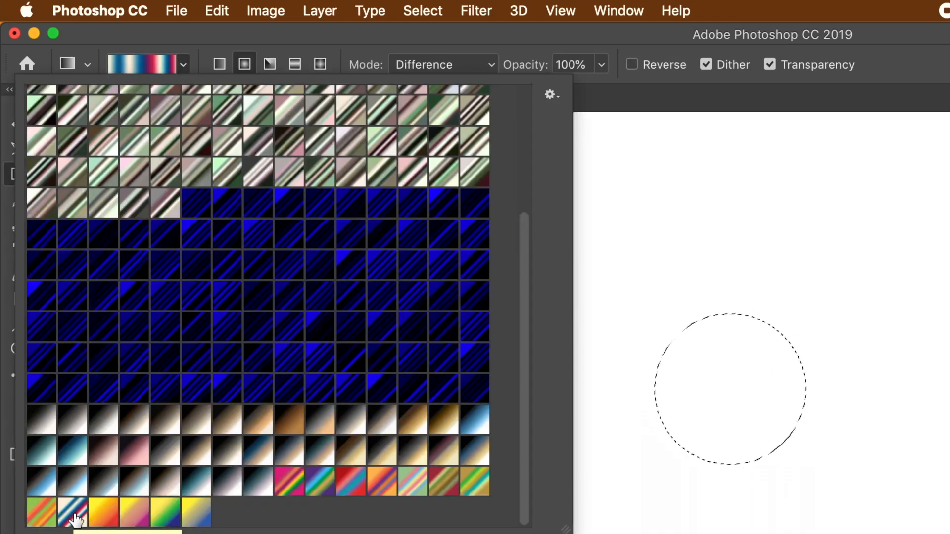
mouse_move(564, 118)
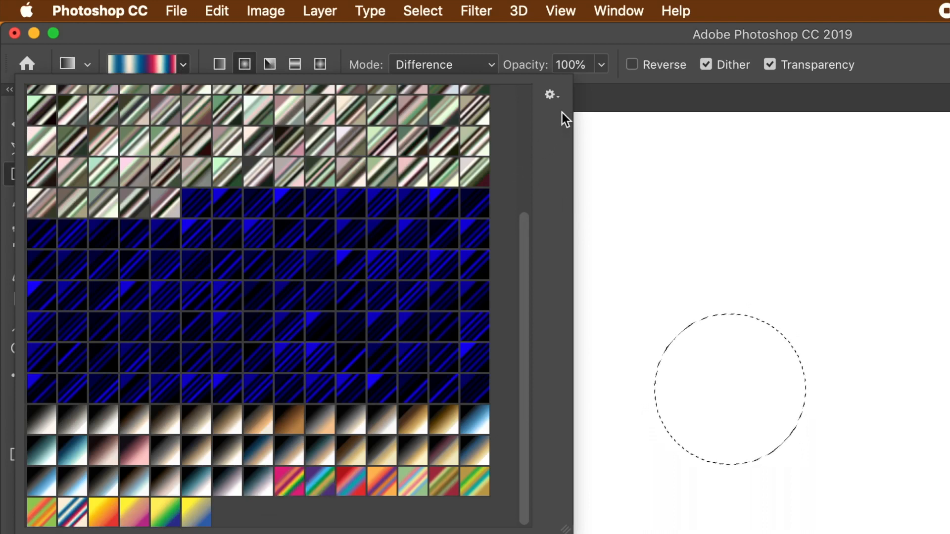
Step: Choose a gradient from the gradient library menu for the radial blue, cream and red fill
click(550, 95)
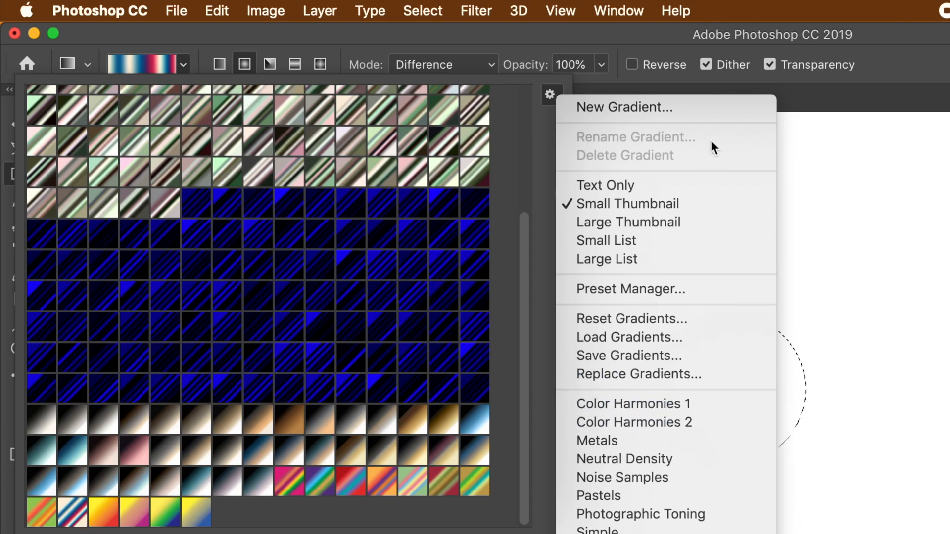
click(549, 94)
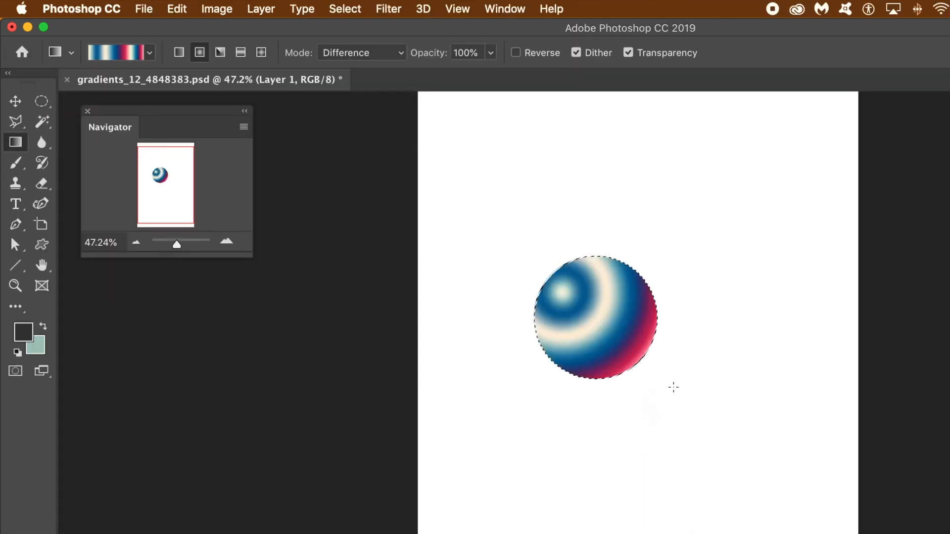
Step: Remove the gradient from the circular selection, leaving it plain white
drag(580, 302, 642, 357)
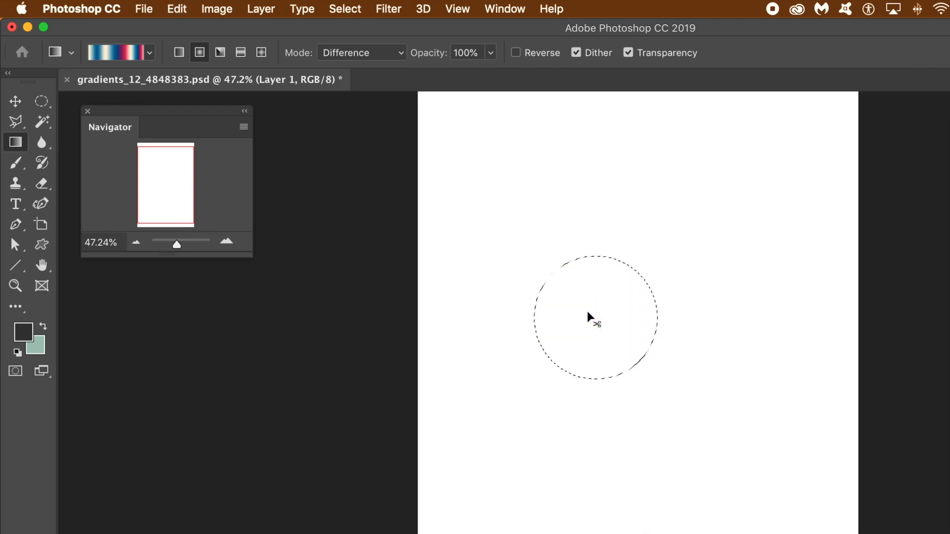
Step: Feather the circular selection by 40 pixels
click(345, 8)
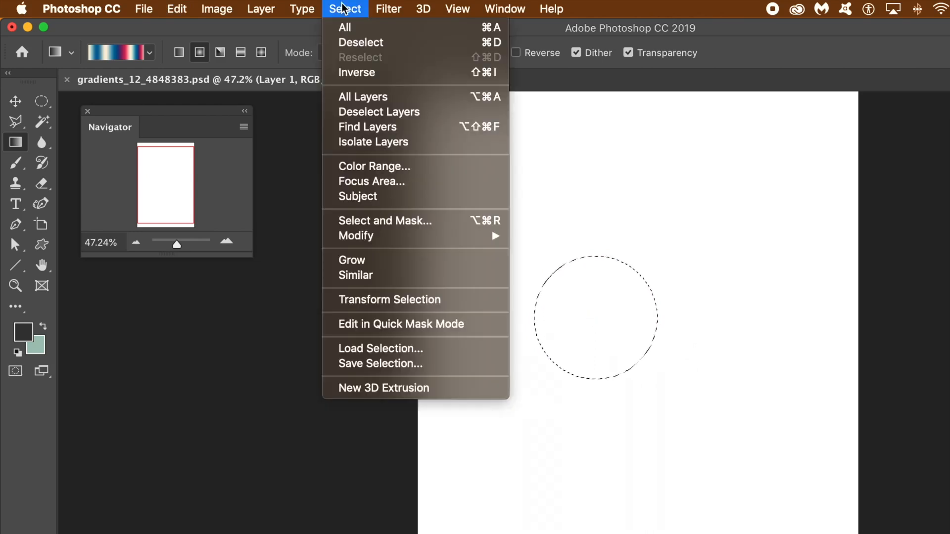
mouse_move(378, 181)
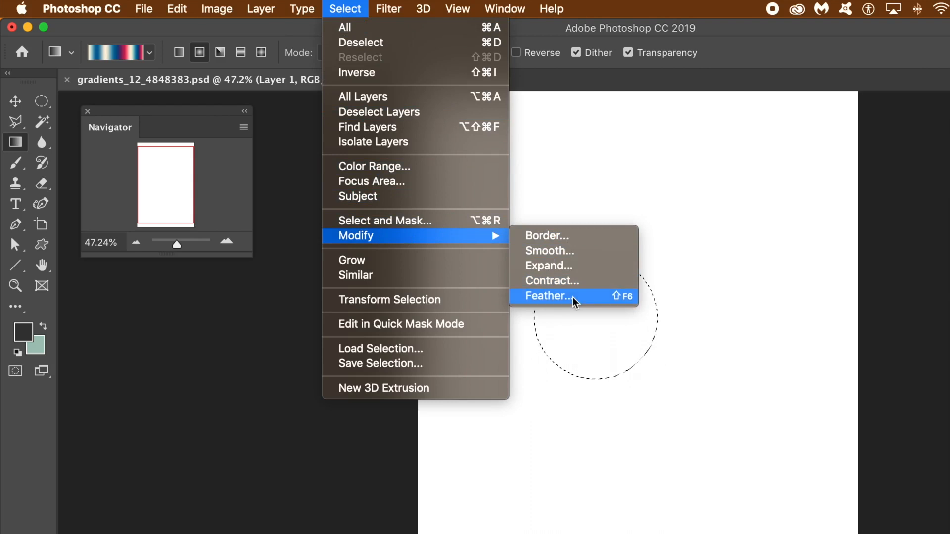
click(548, 297)
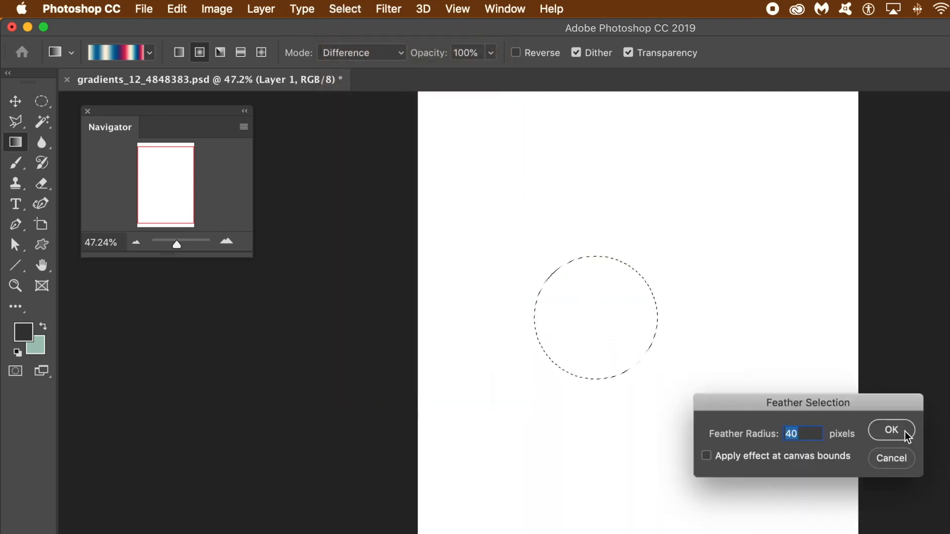
click(891, 429)
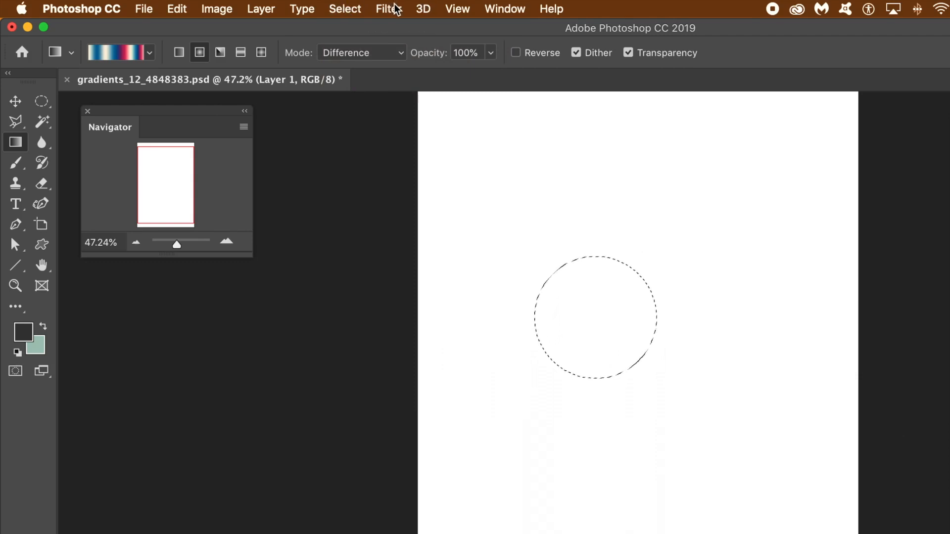
Step: Contract the circular selection by 10 pixels
click(388, 8)
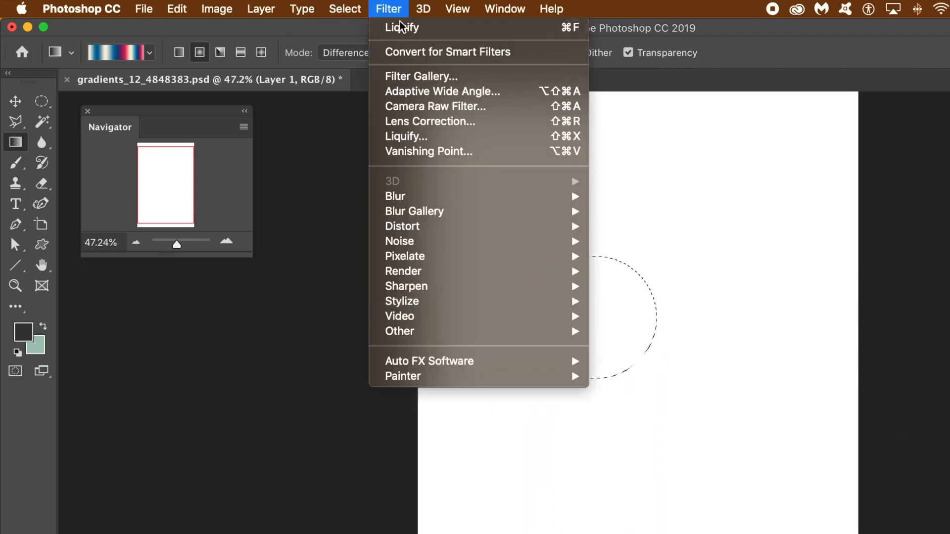
click(344, 8)
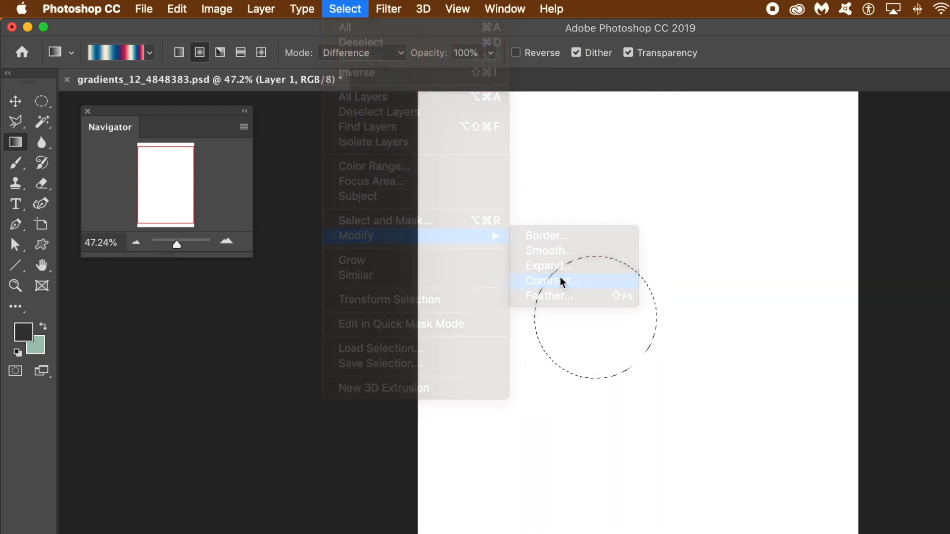
click(550, 281)
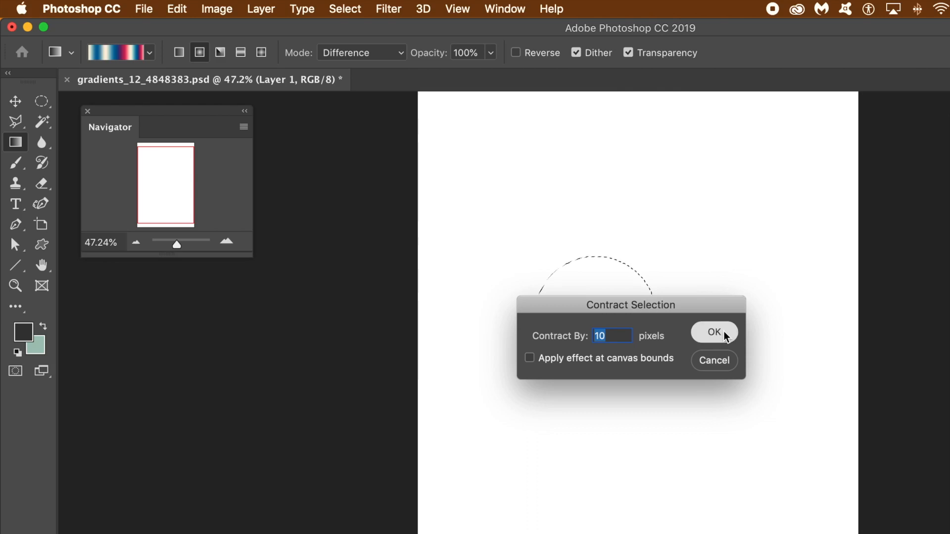
click(714, 332)
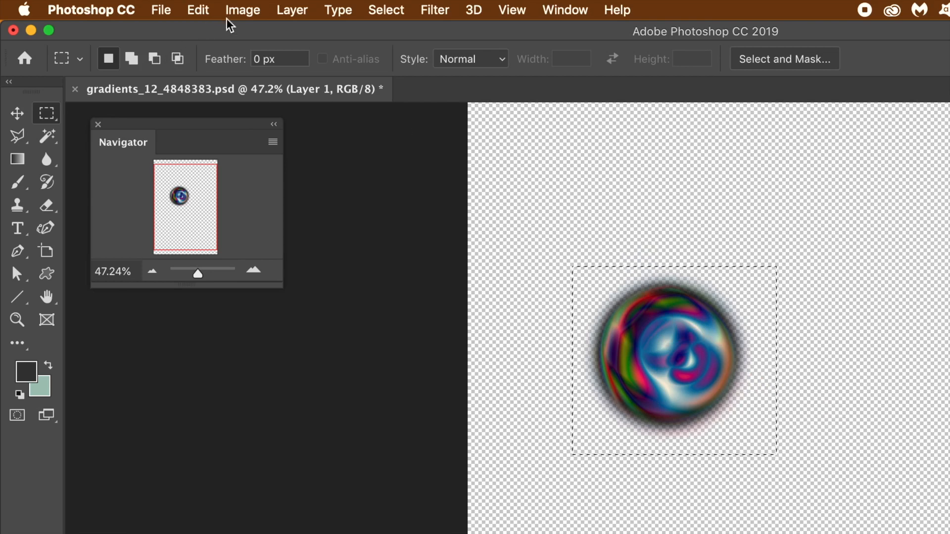
Step: Define the boxed blob as Pattern 56, then deselect
click(197, 10)
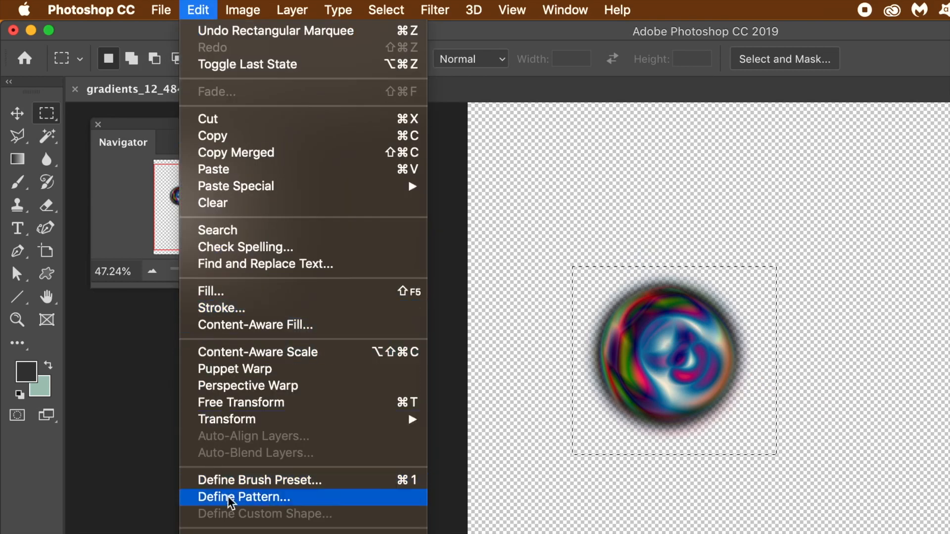
click(243, 497)
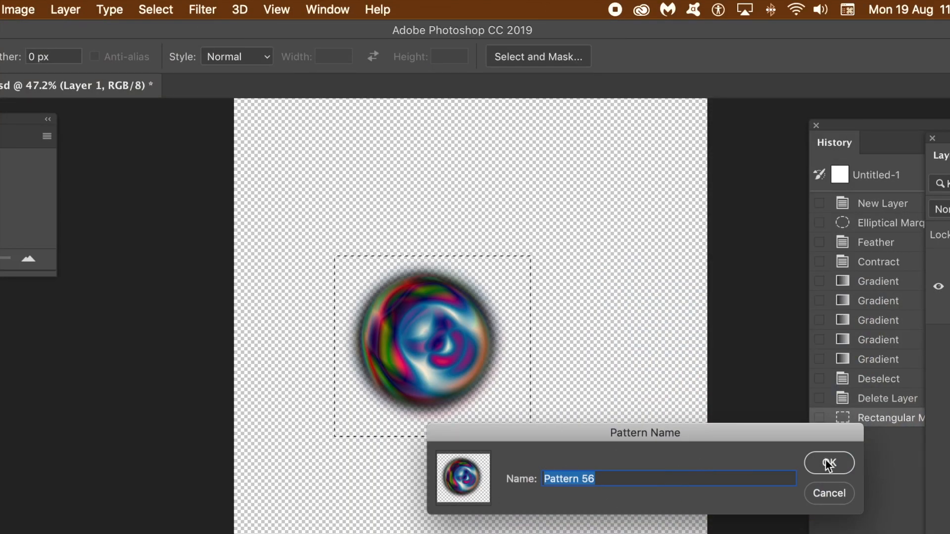
click(828, 463)
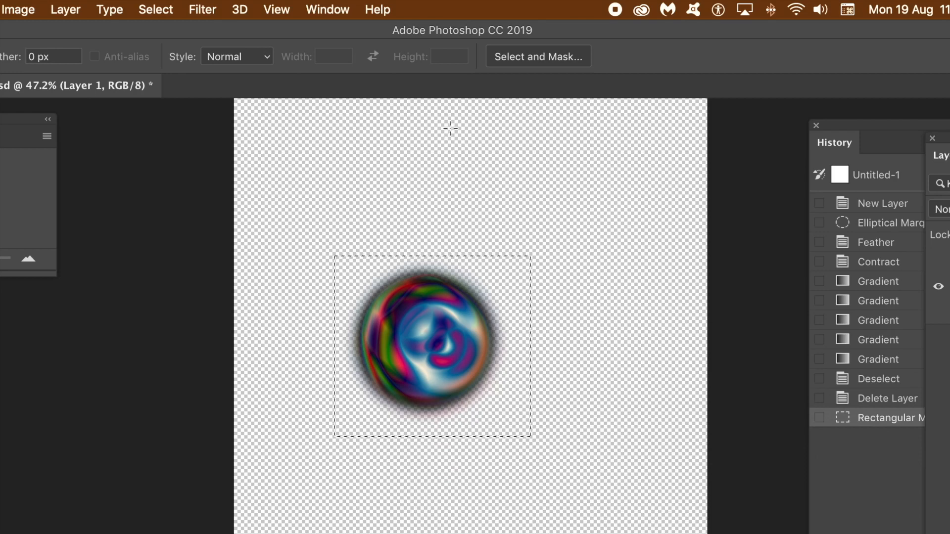
click(155, 9)
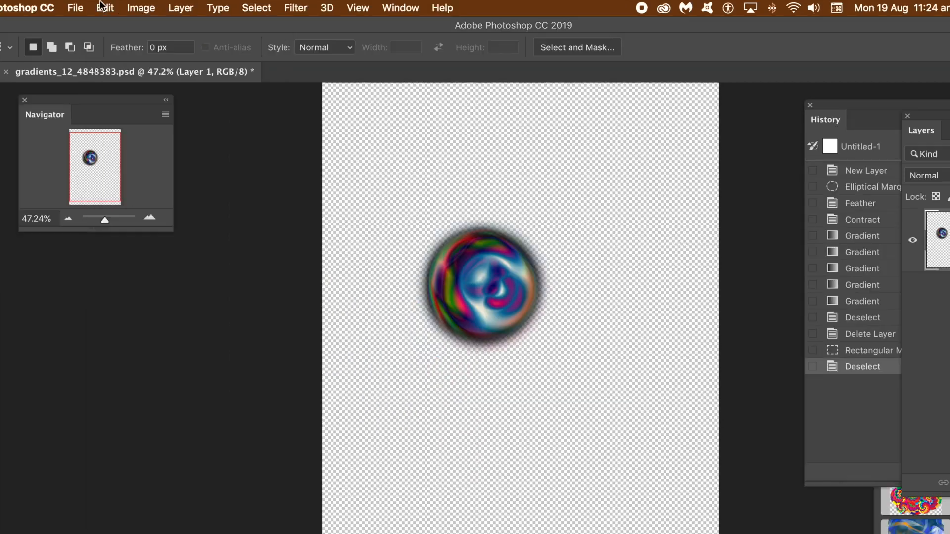
Step: Set Fill contents to Pattern using the newly saved blob pattern
click(105, 8)
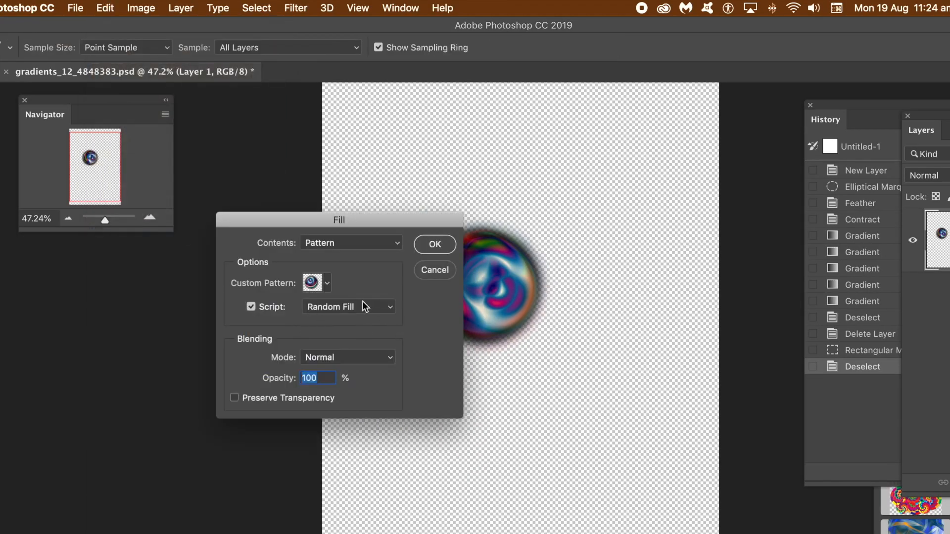
click(327, 283)
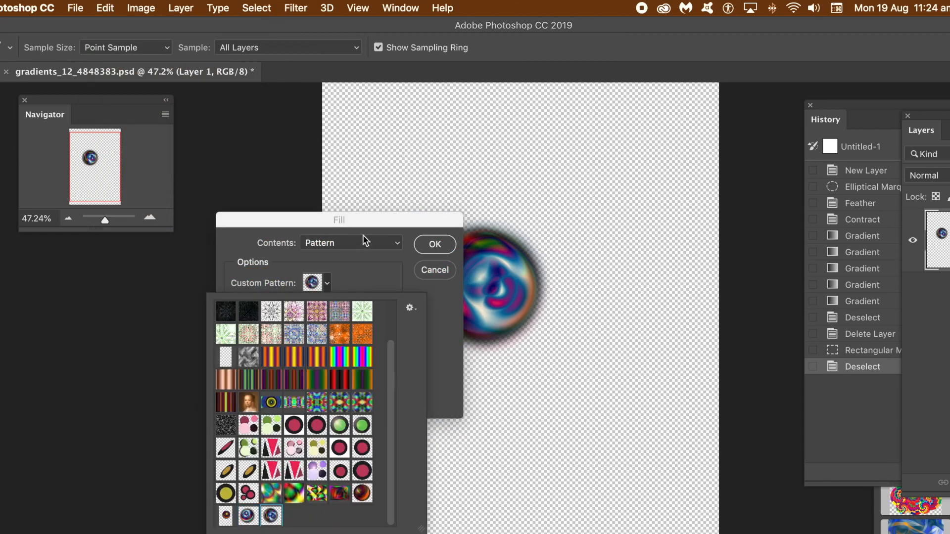
click(270, 516)
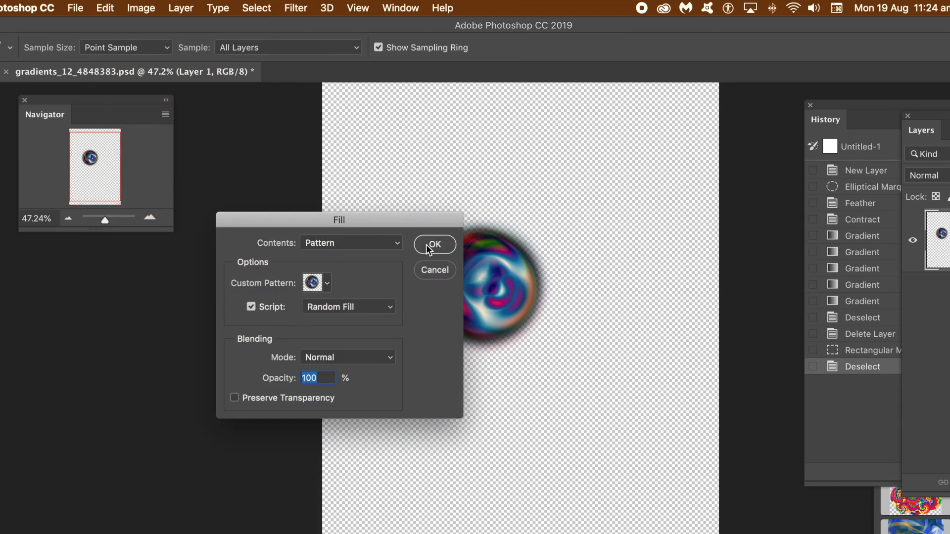
mouse_move(496, 281)
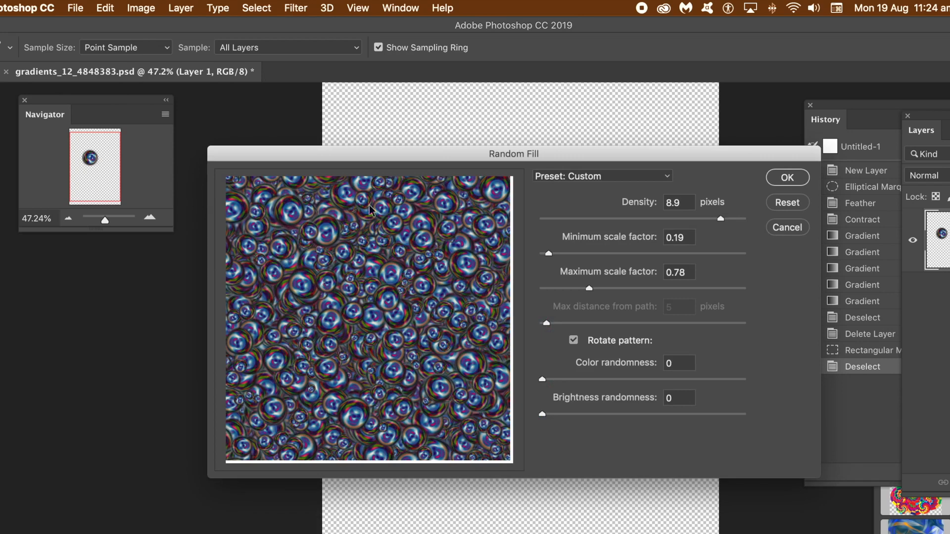
mouse_move(396, 313)
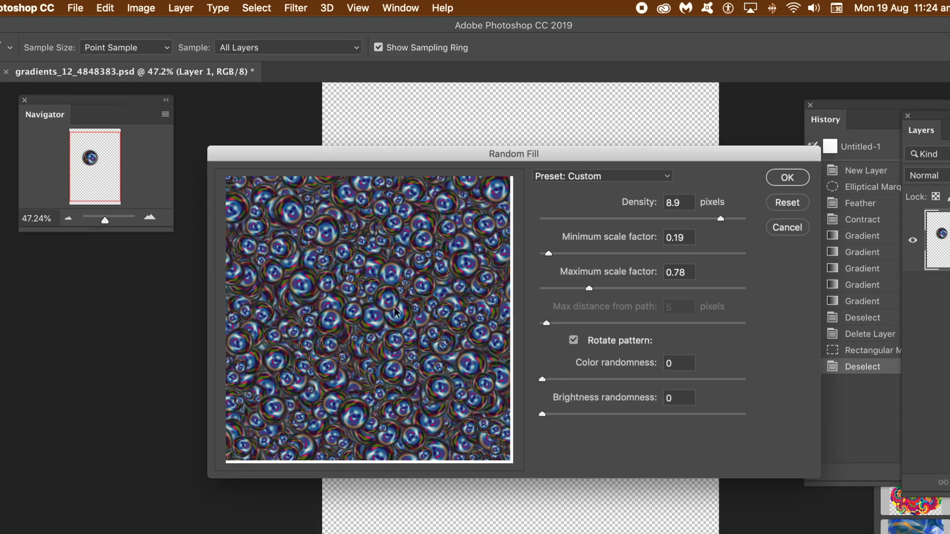
mouse_move(552, 262)
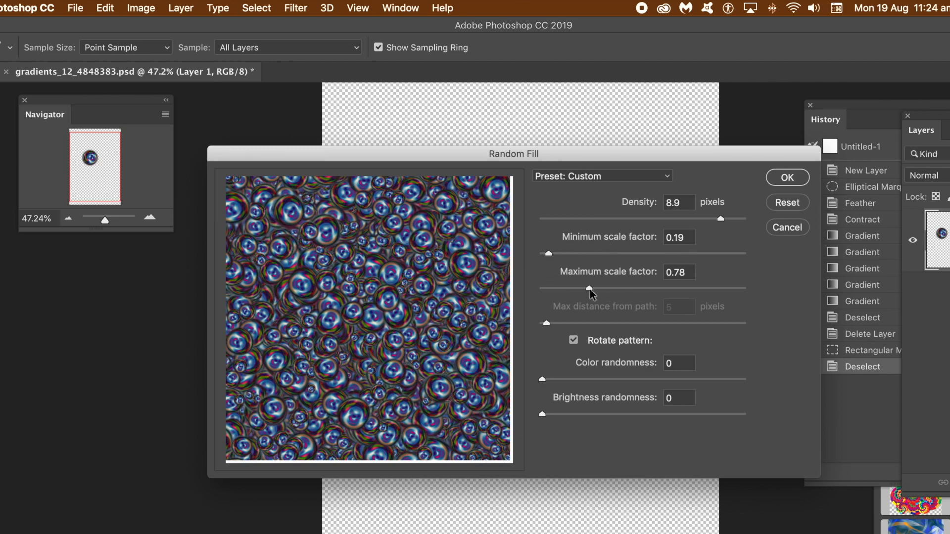
Step: Run Random Fill with maximum scale 0.76 and density 9.4
drag(591, 288, 672, 272)
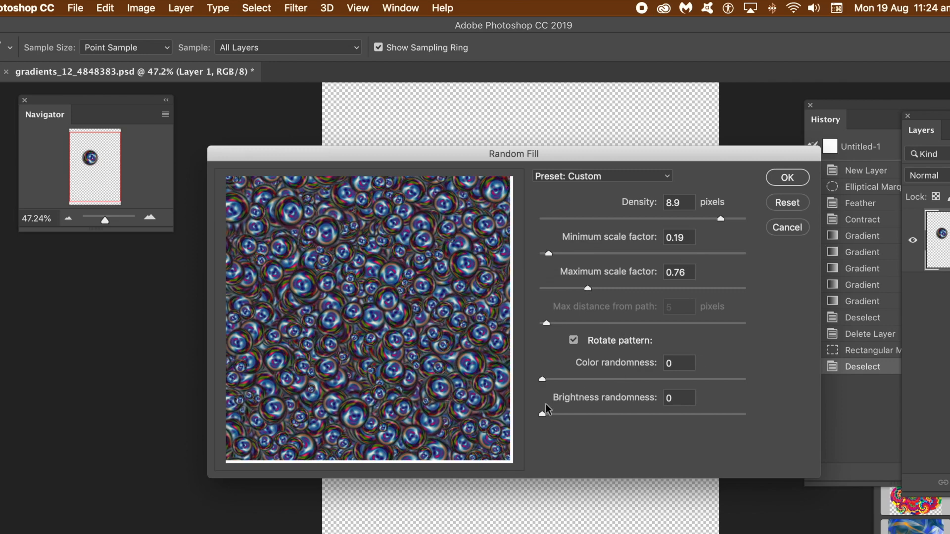
mouse_move(374, 243)
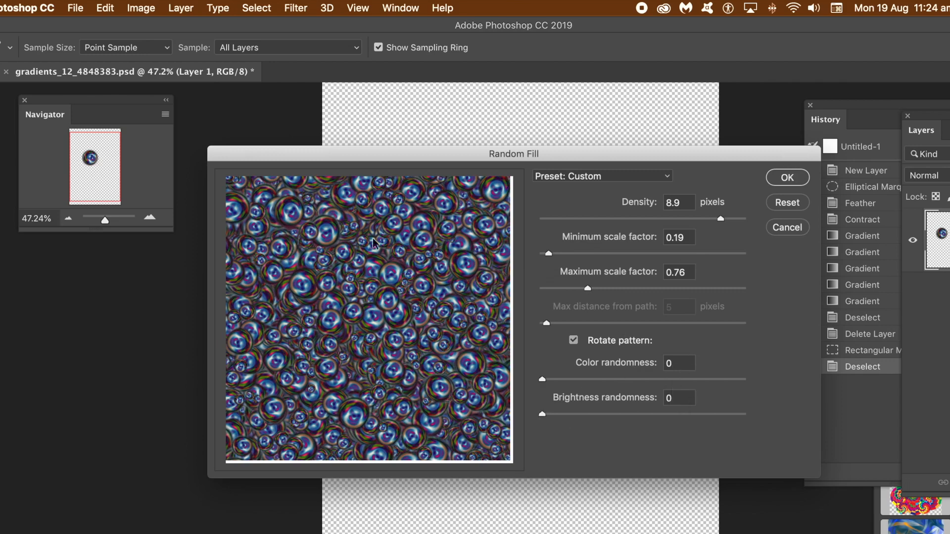
mouse_move(686, 227)
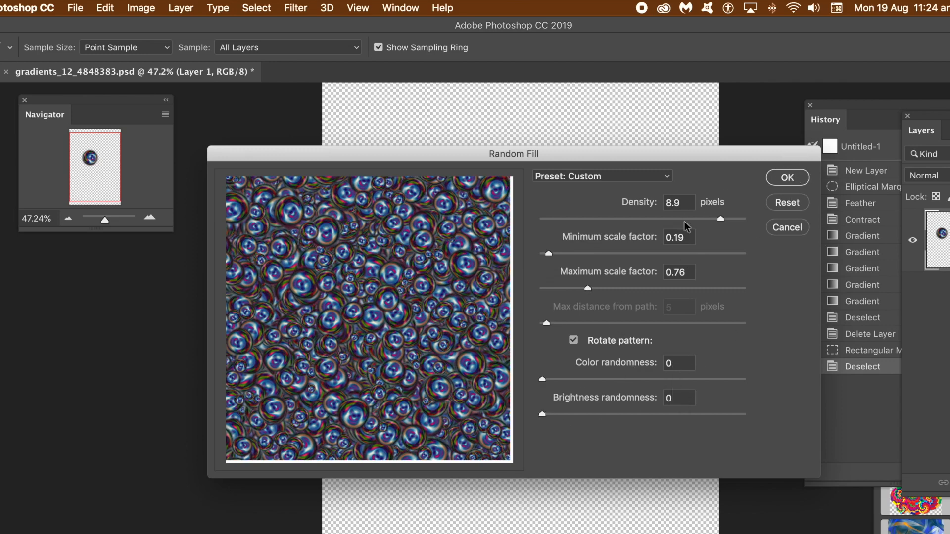
drag(704, 219, 732, 219)
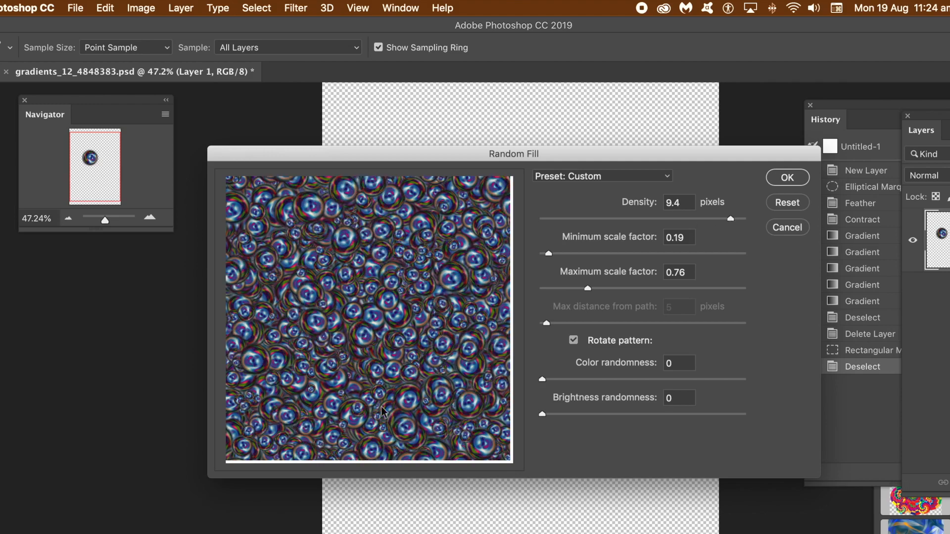
click(787, 178)
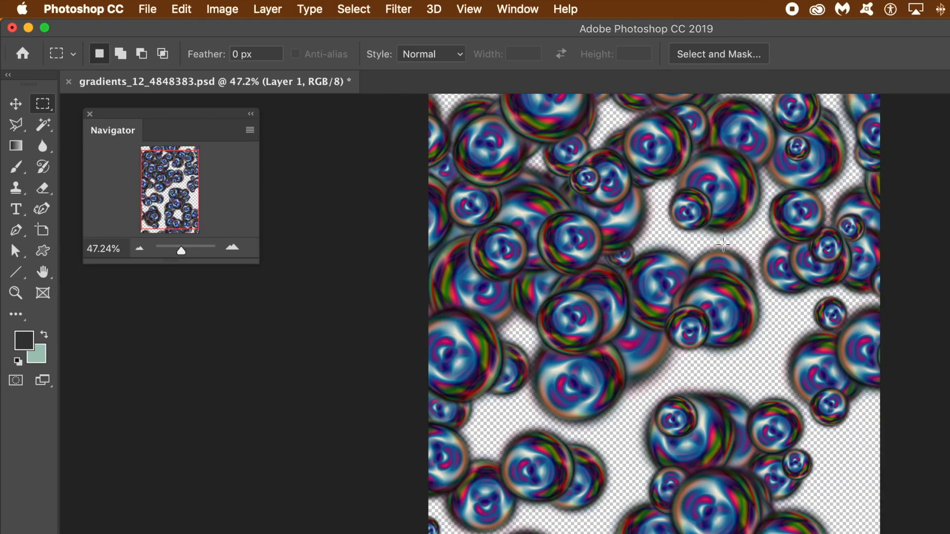
mouse_move(585, 371)
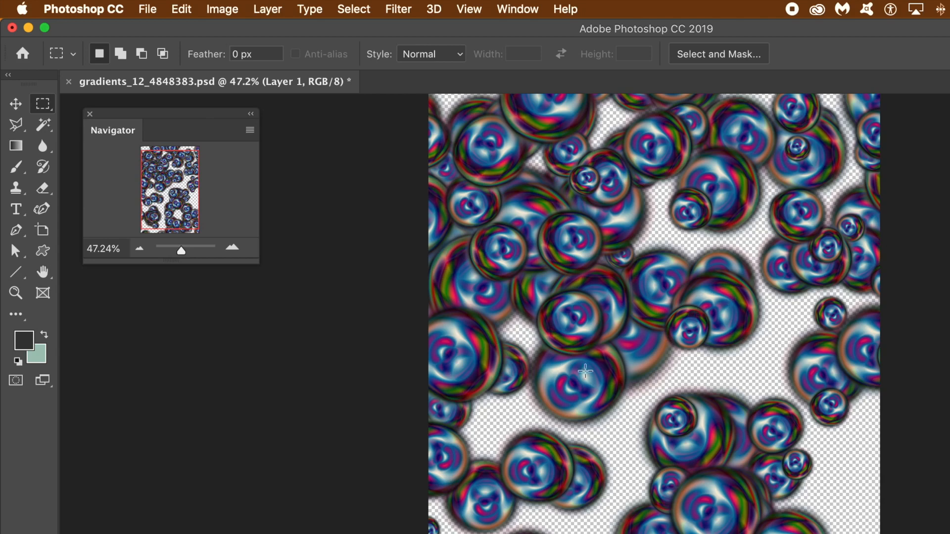
mouse_move(185, 16)
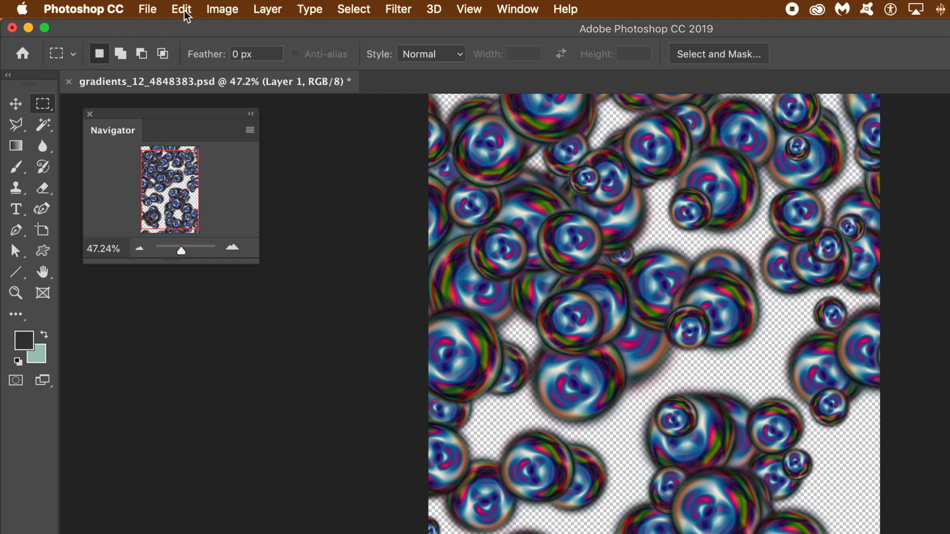
Step: Repeat the Random Fill pattern passes until no transparent gaps remain
click(181, 9)
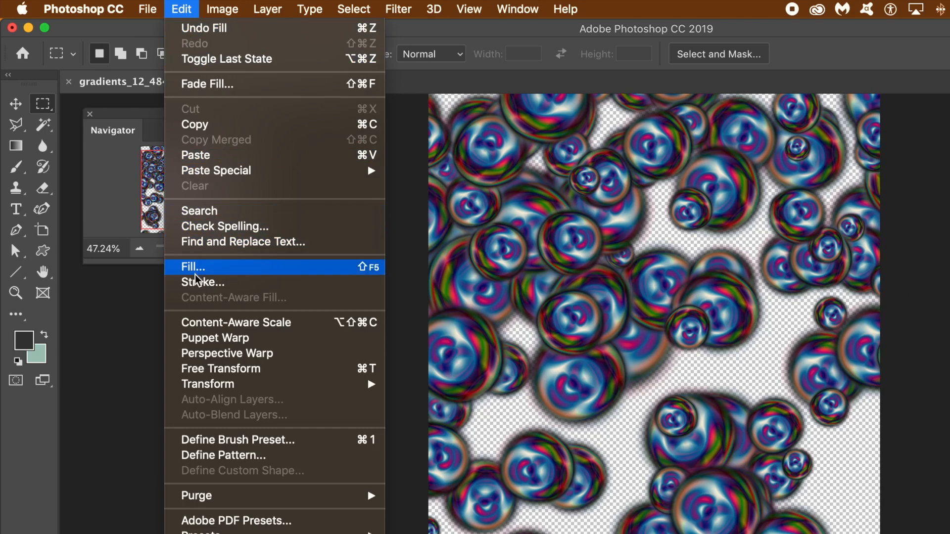
click(193, 267)
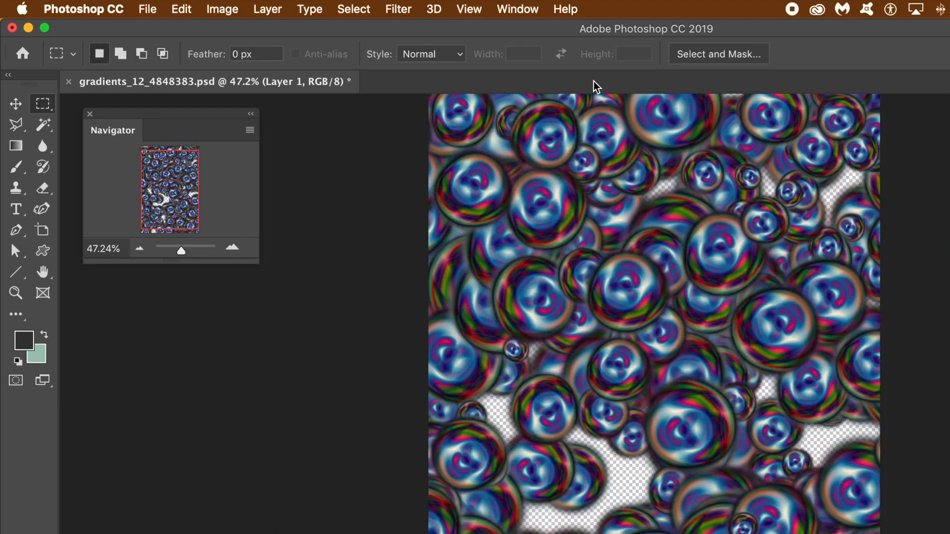
click(180, 9)
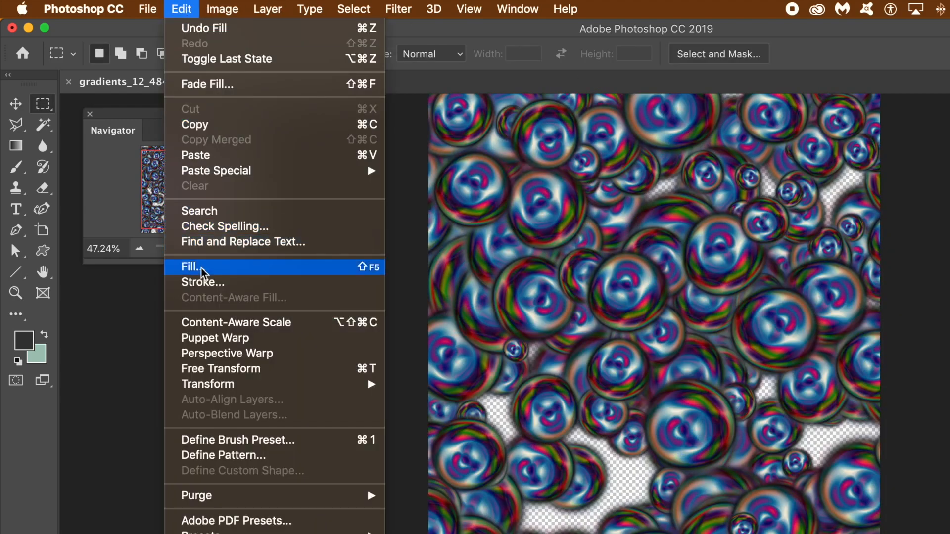
click(194, 267)
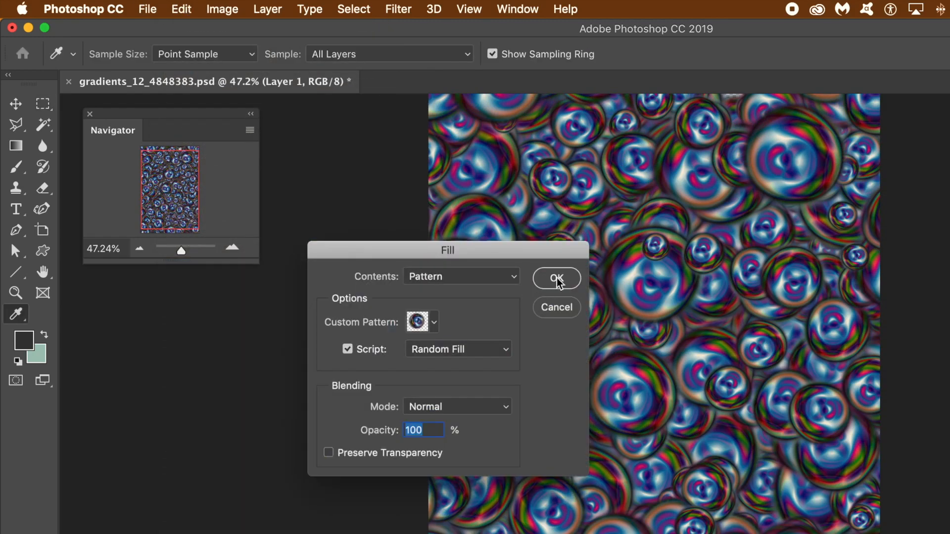
click(555, 278)
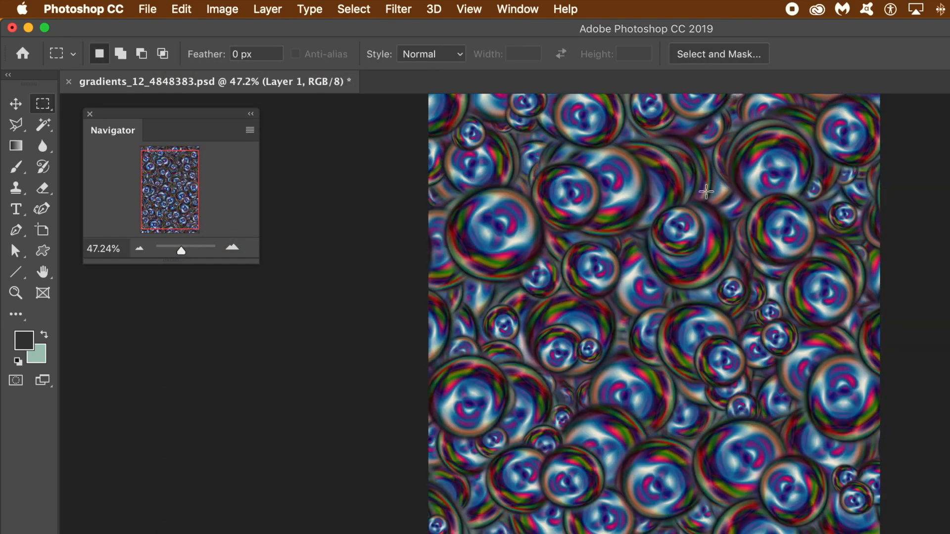
click(180, 9)
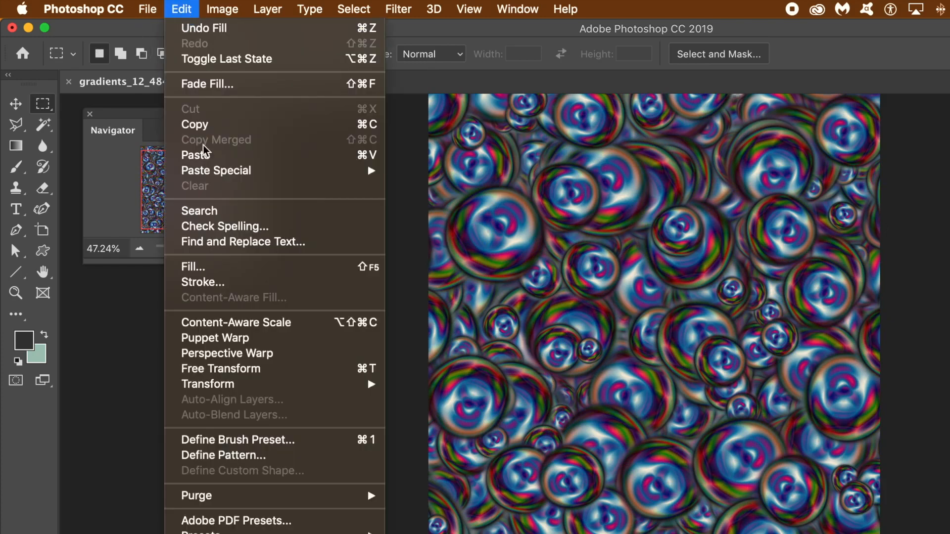
click(193, 267)
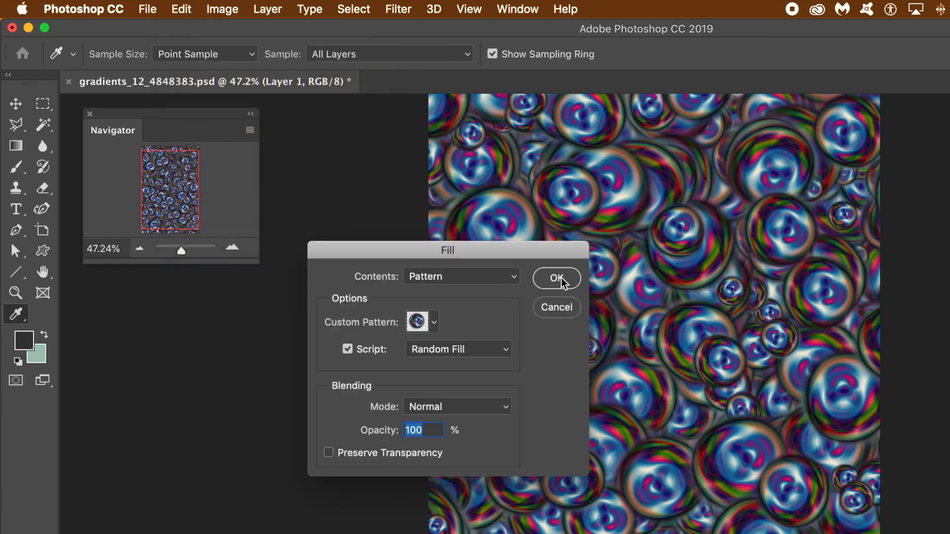
click(555, 279)
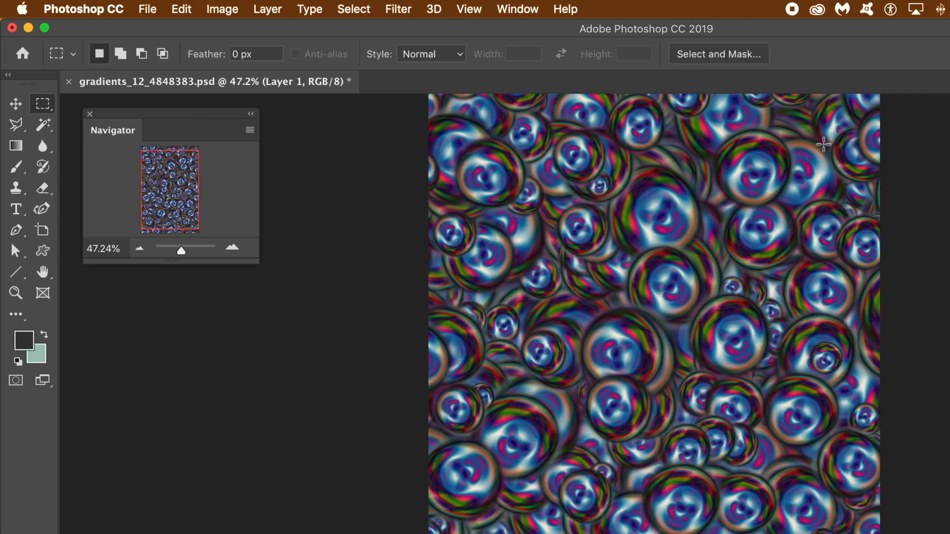
mouse_move(680, 97)
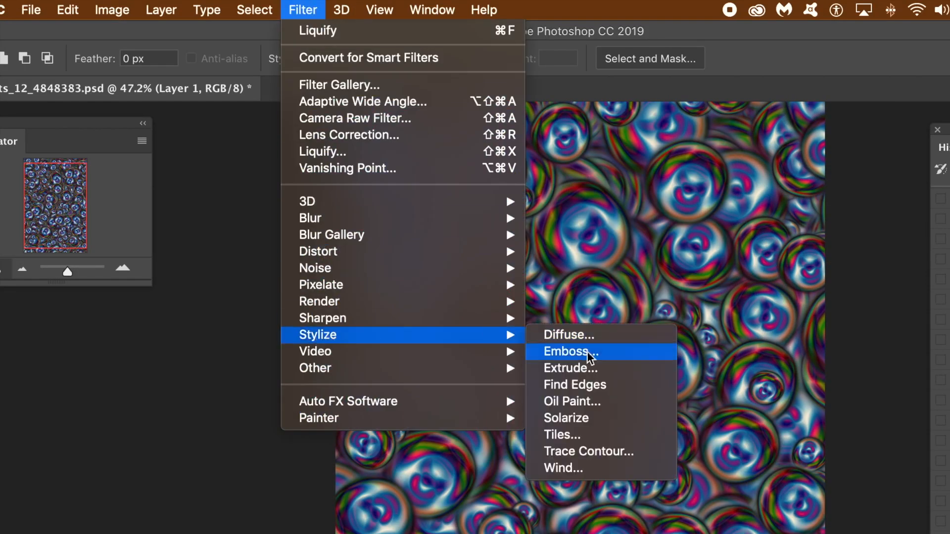
click(571, 401)
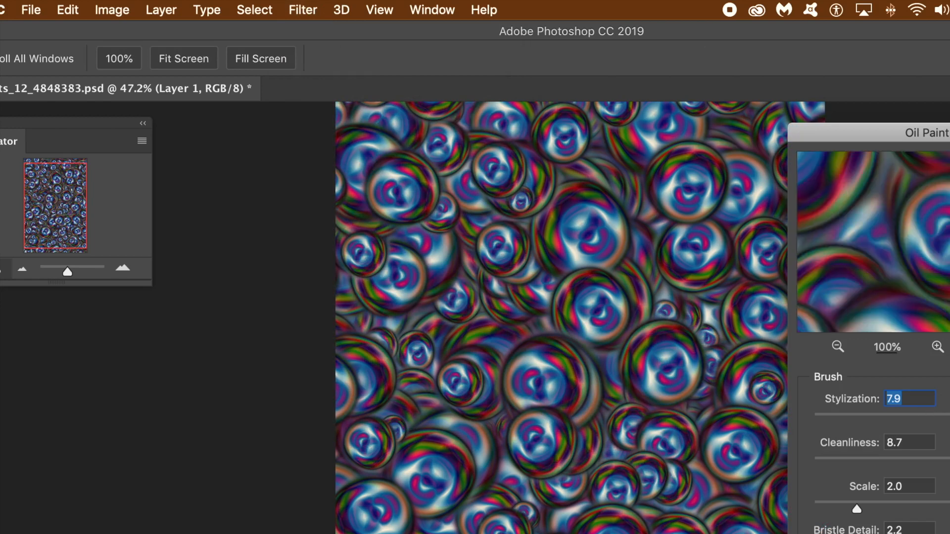
text(9.0)
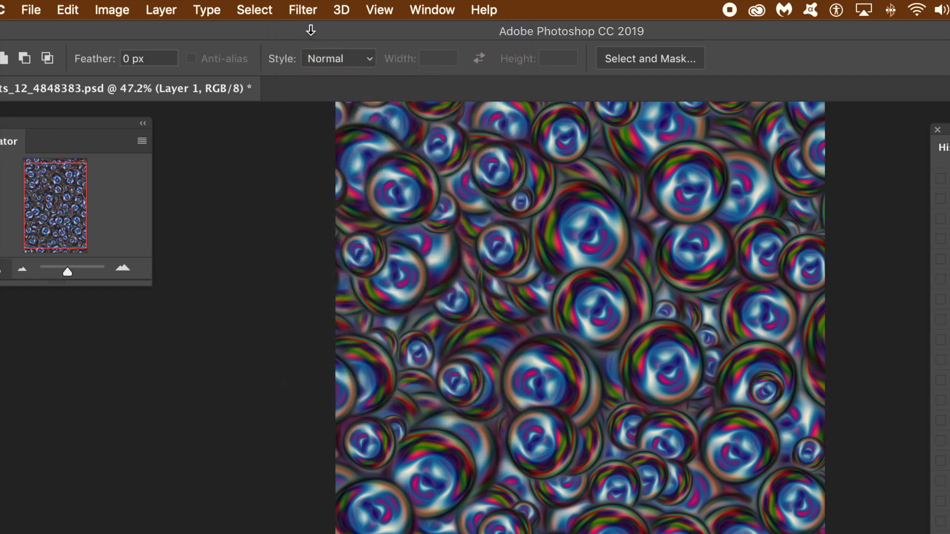
click(302, 10)
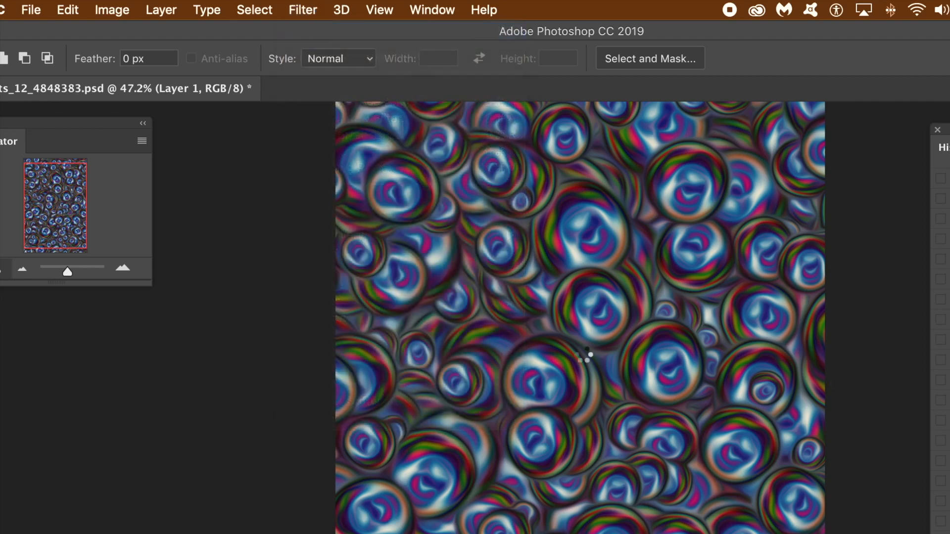
click(302, 10)
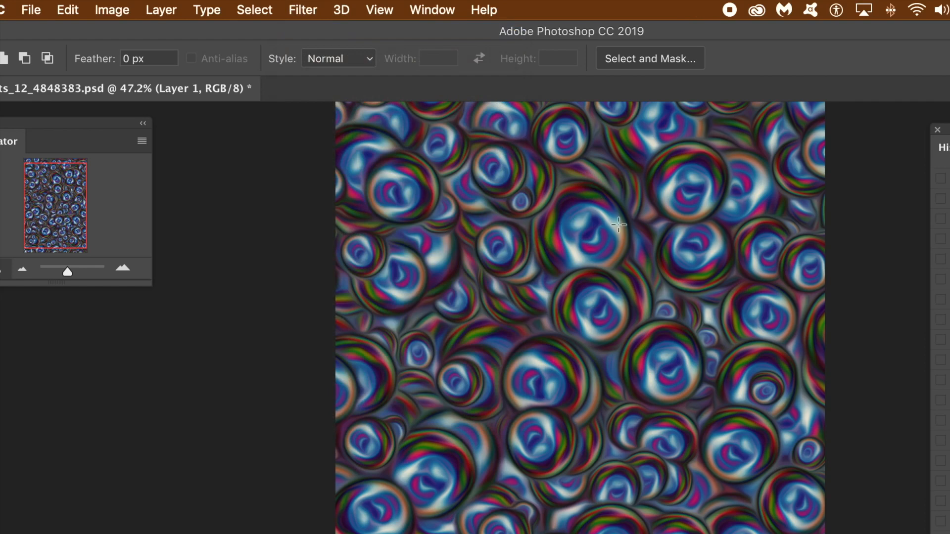
mouse_move(550, 159)
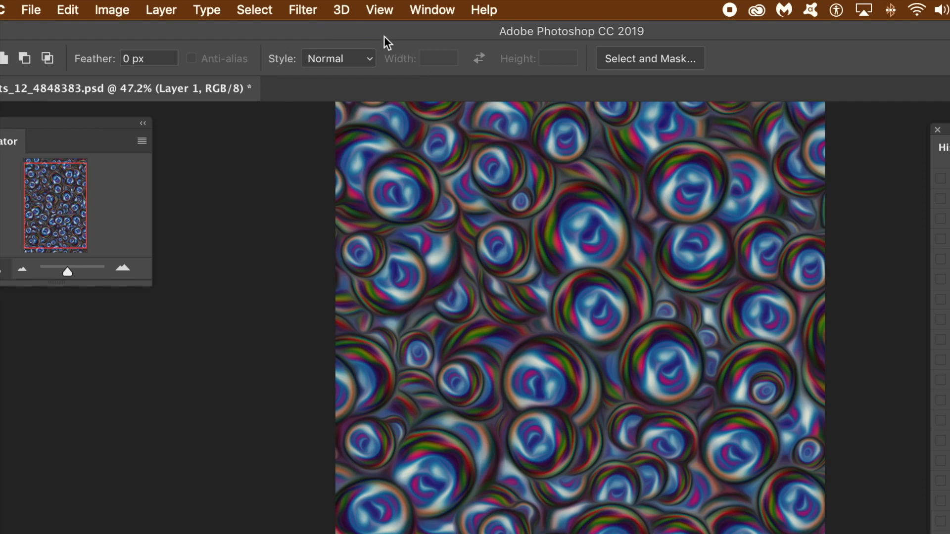
mouse_move(386, 44)
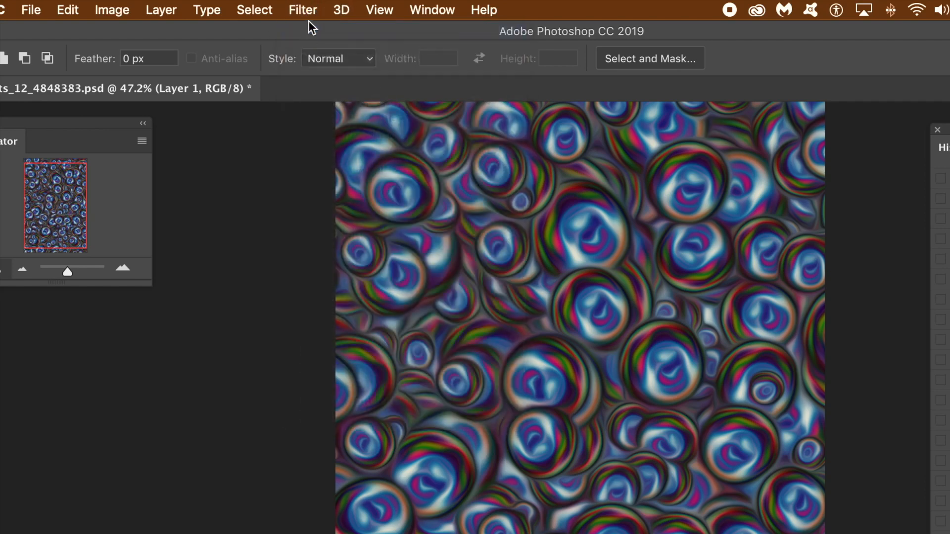
click(302, 10)
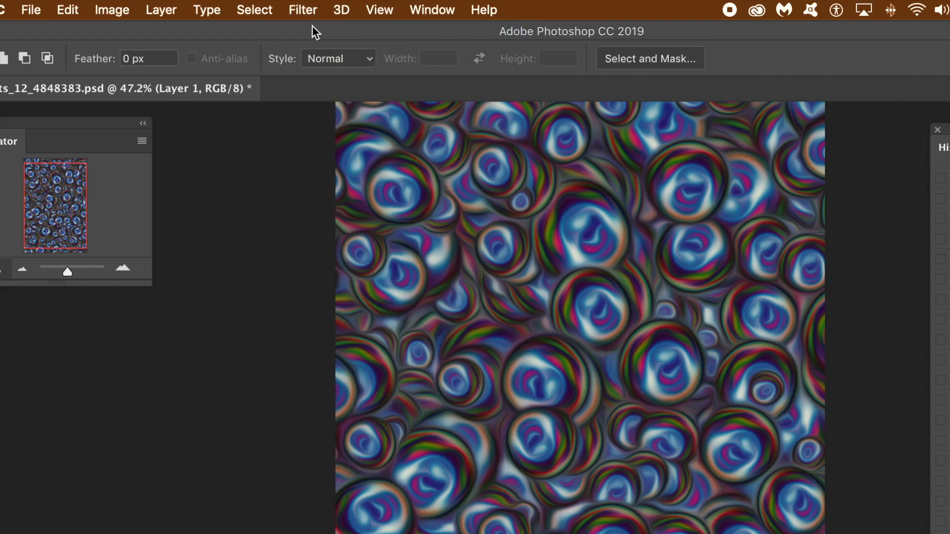
mouse_move(486, 194)
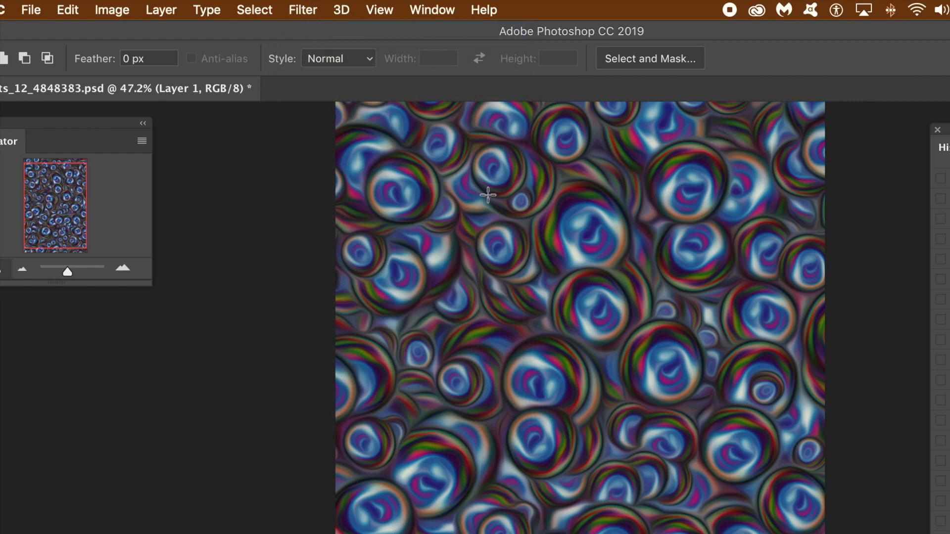
click(516, 11)
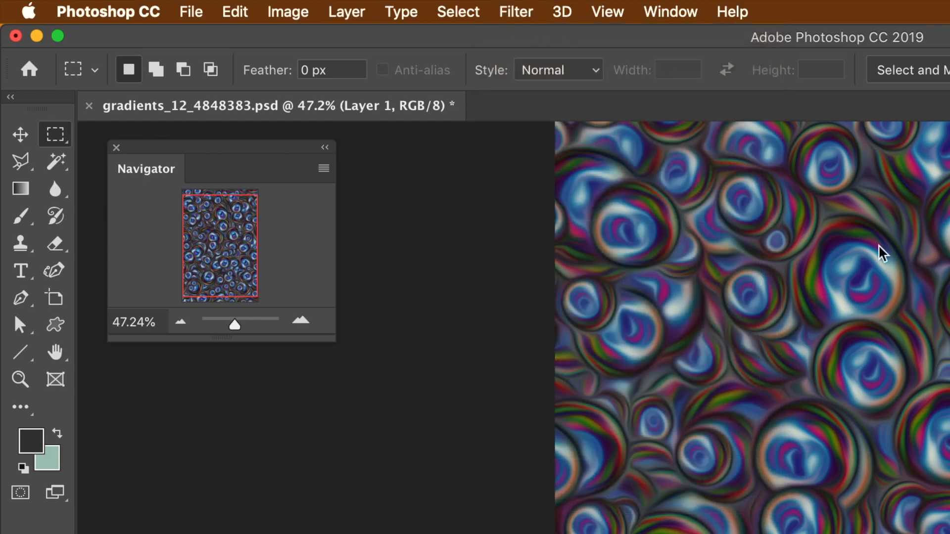
Step: Liquify the blobs with Forward Warp, smearing the left, centre and top areas
click(515, 12)
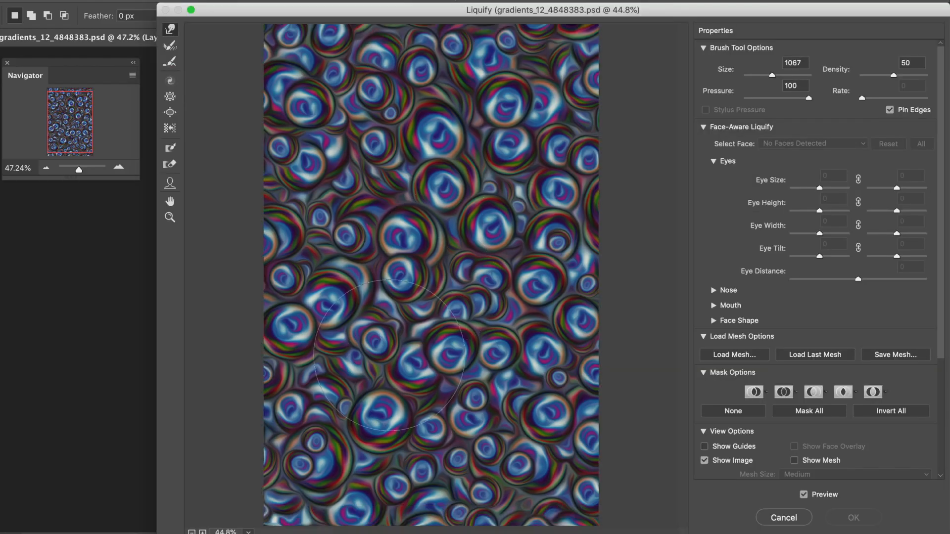
mouse_move(693, 102)
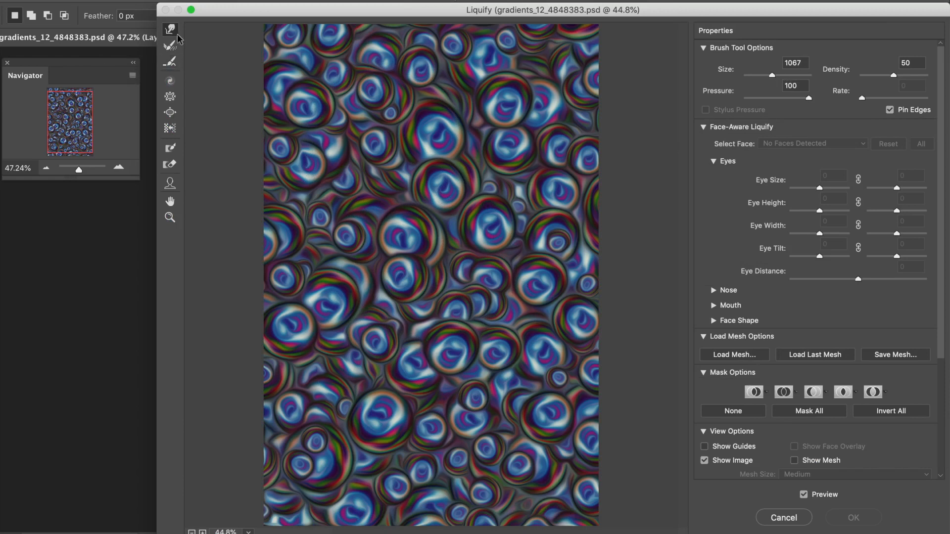
mouse_move(464, 186)
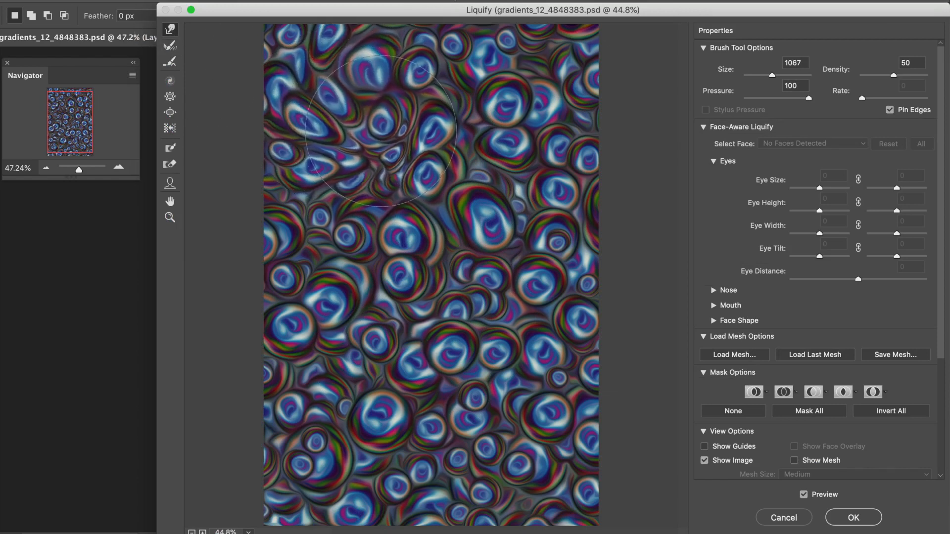
drag(380, 121, 351, 328)
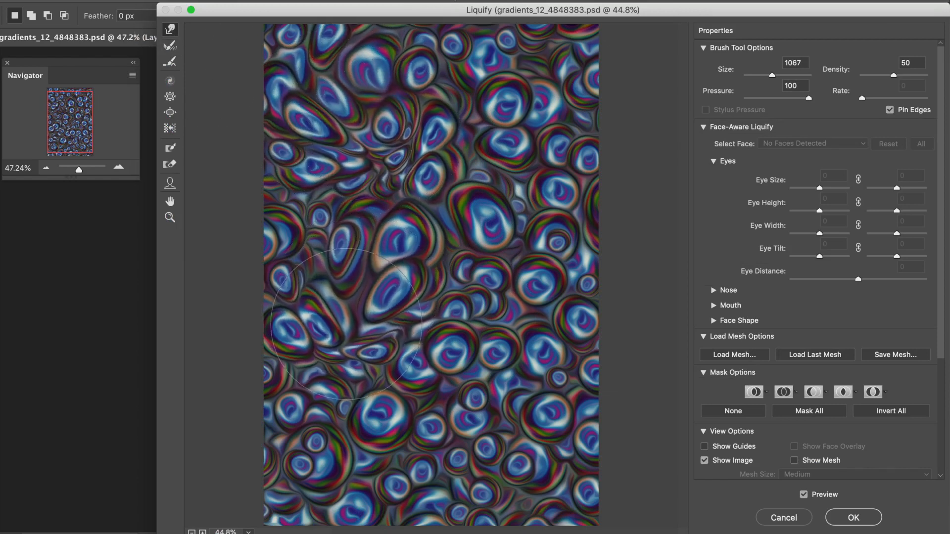
drag(349, 327, 497, 376)
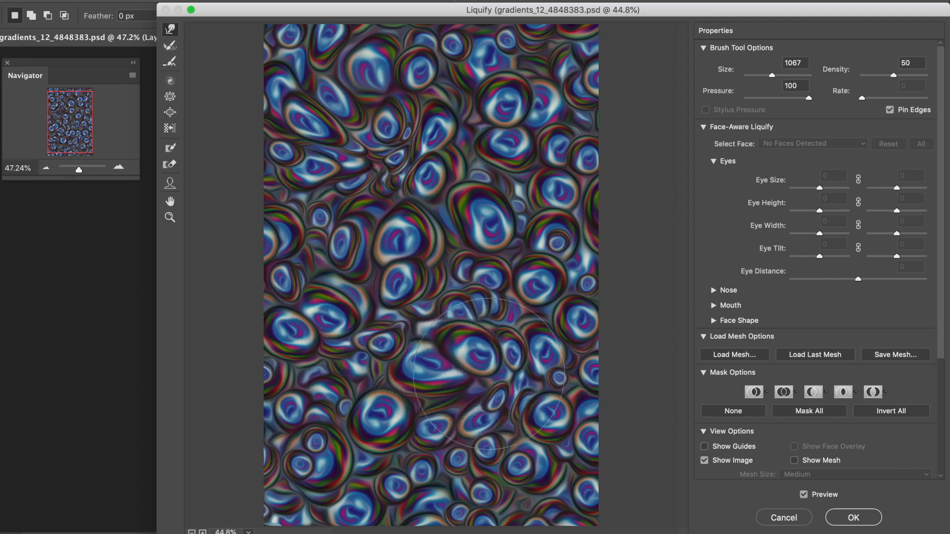
drag(496, 369, 348, 430)
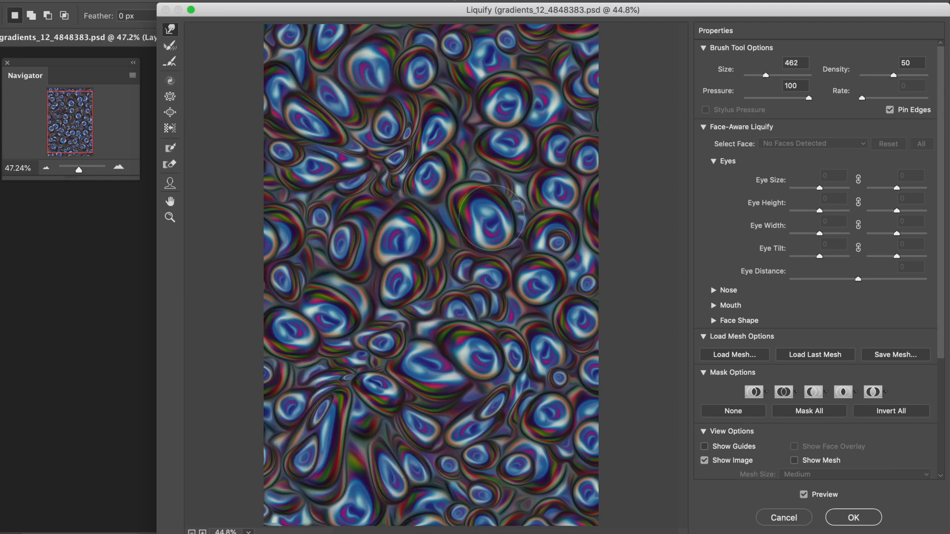
drag(494, 219, 502, 160)
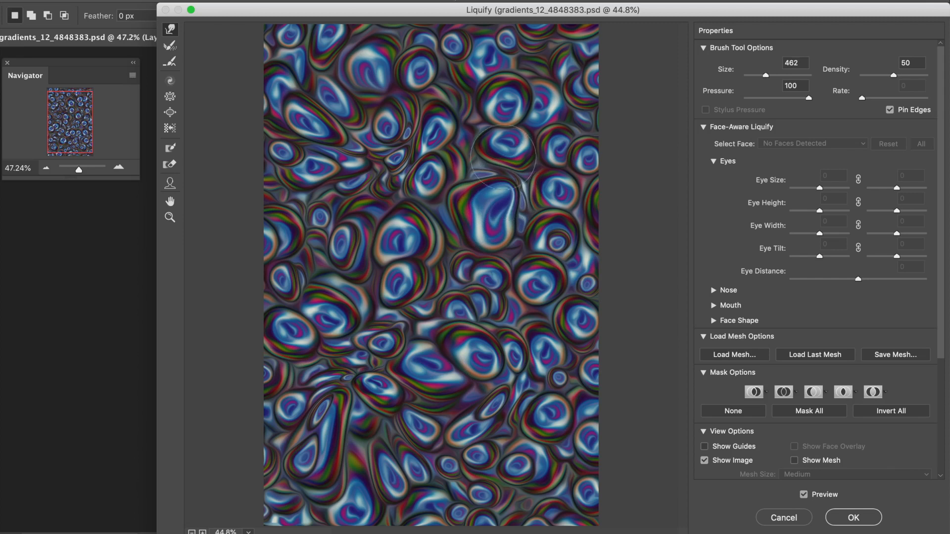
drag(502, 155, 490, 127)
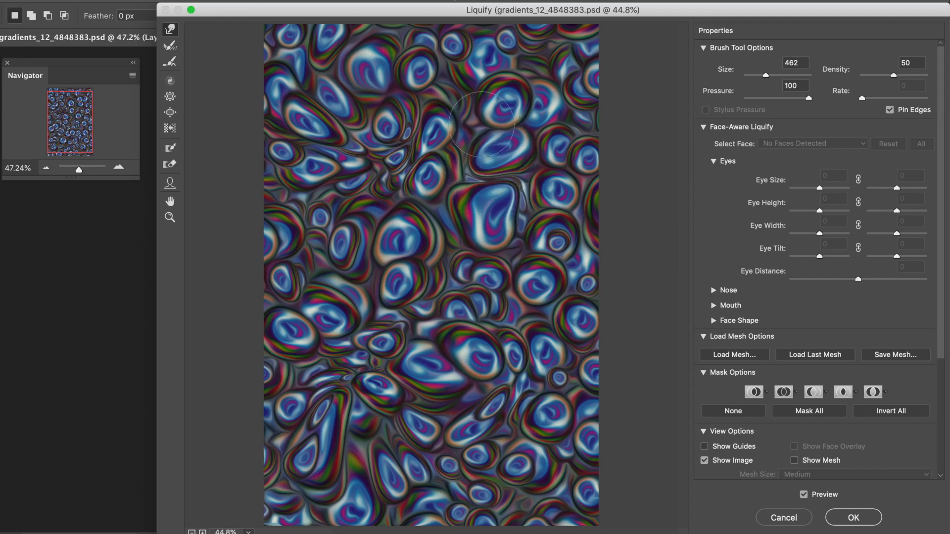
drag(497, 125, 424, 88)
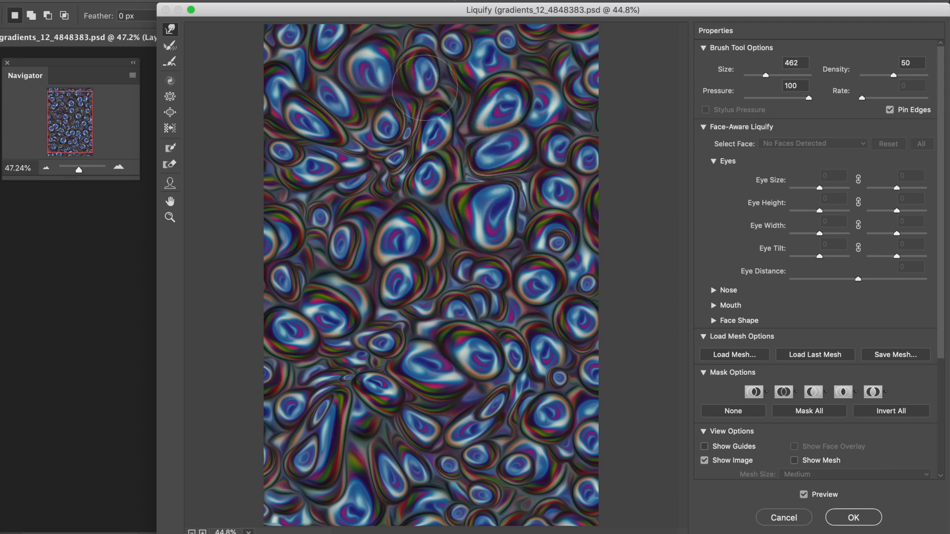
drag(424, 88, 385, 91)
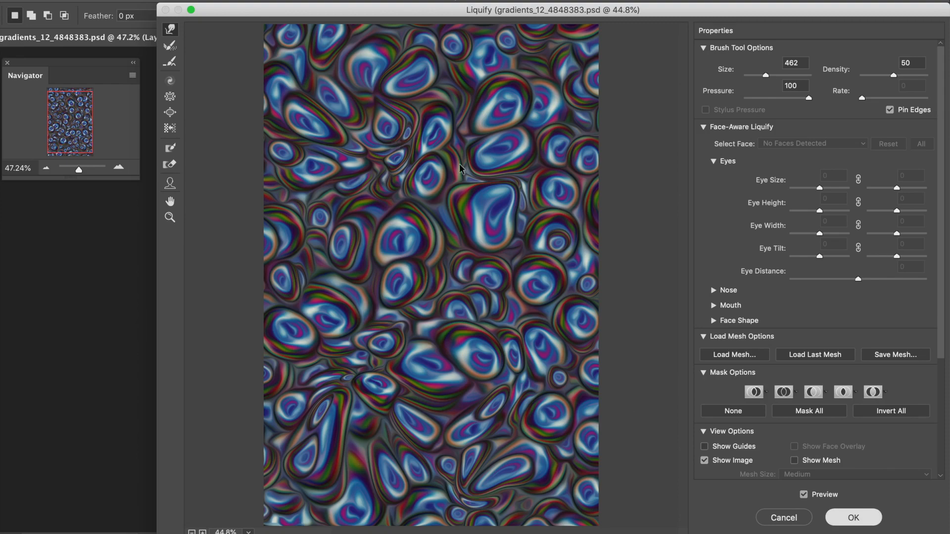
click(852, 518)
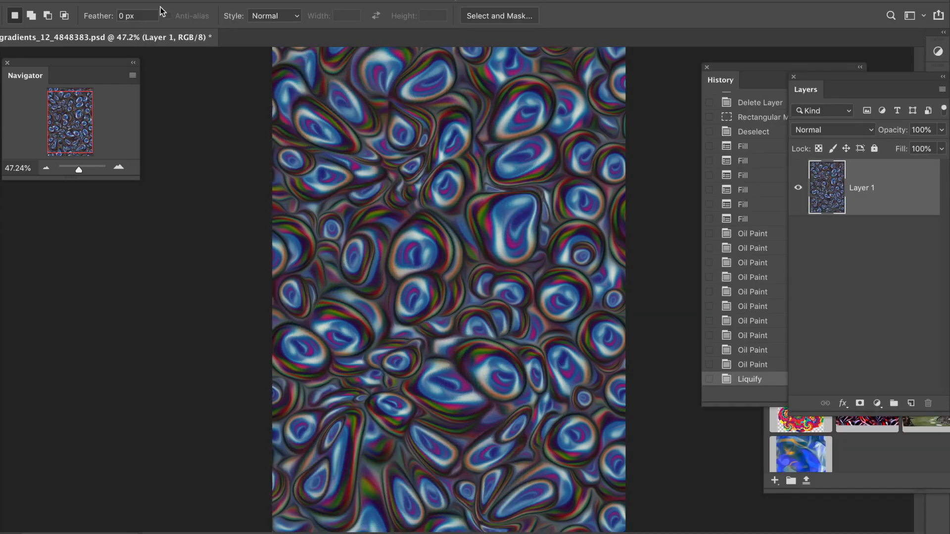
Step: Apply Levels with input levels 0, 0.92 and 188
click(160, 16)
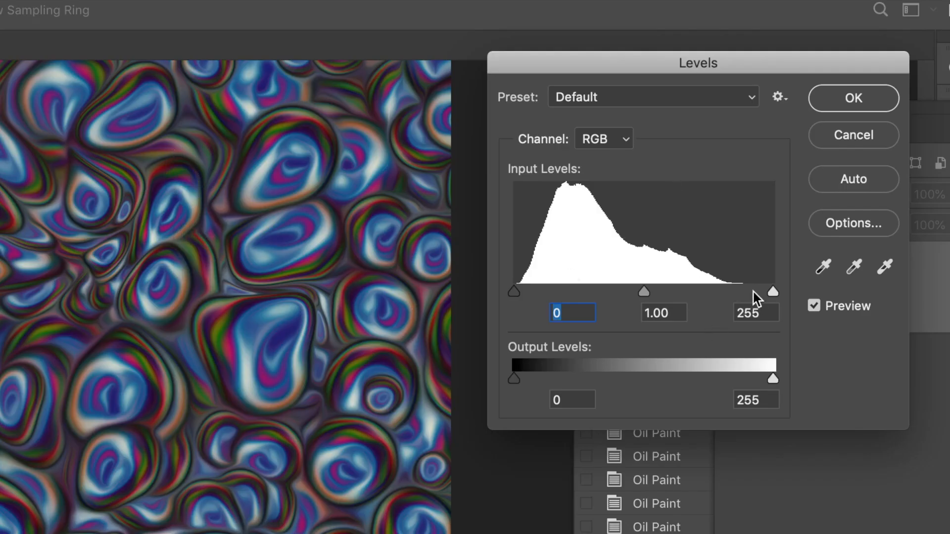
drag(772, 291, 710, 292)
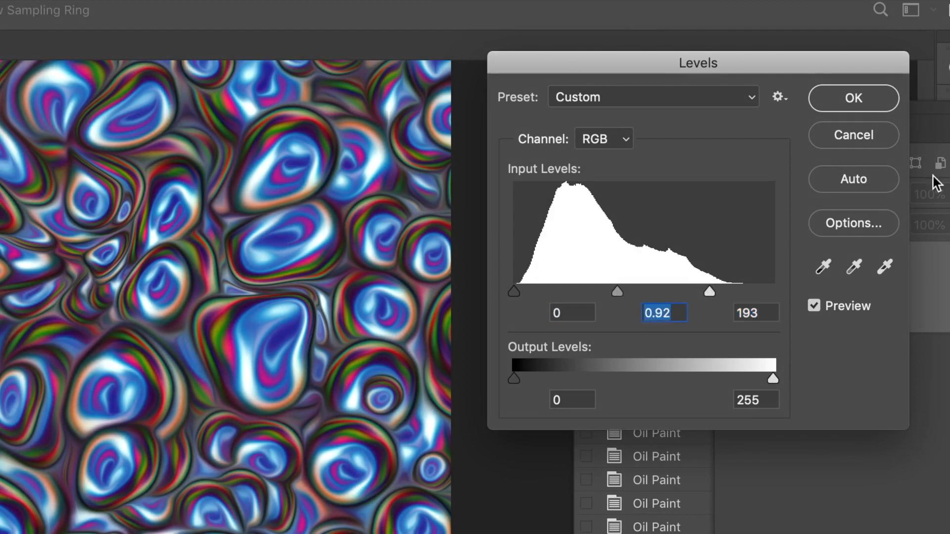
drag(710, 292, 708, 292)
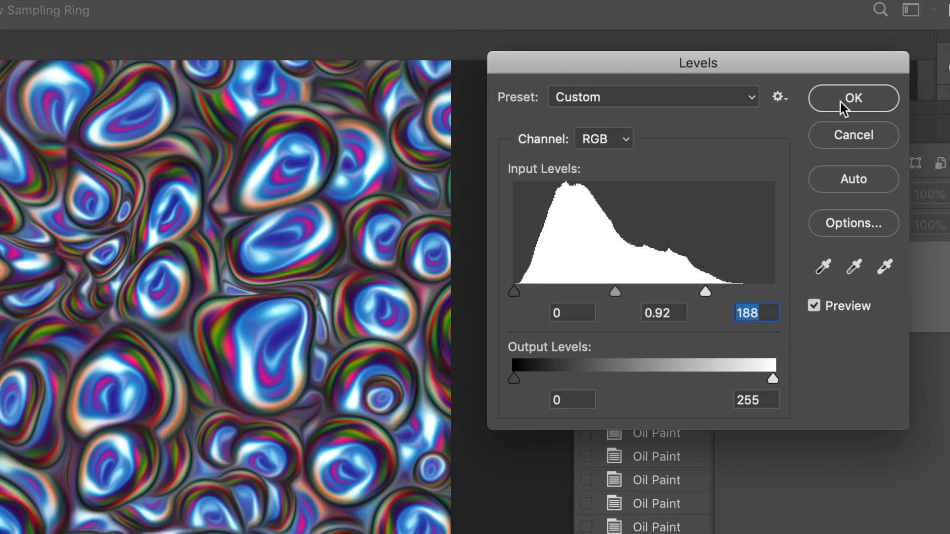
click(853, 97)
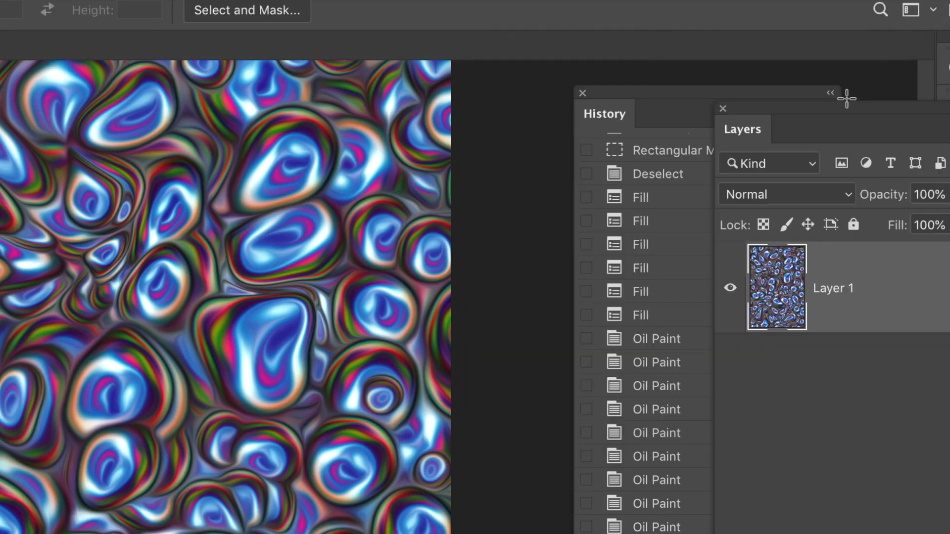